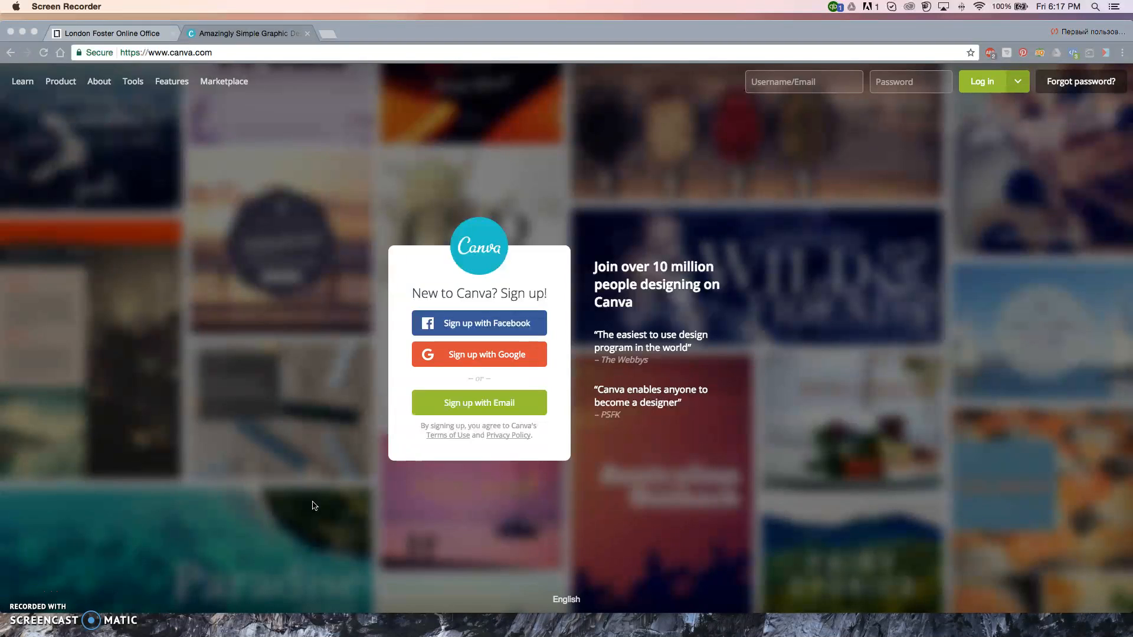
mouse_move(591, 328)
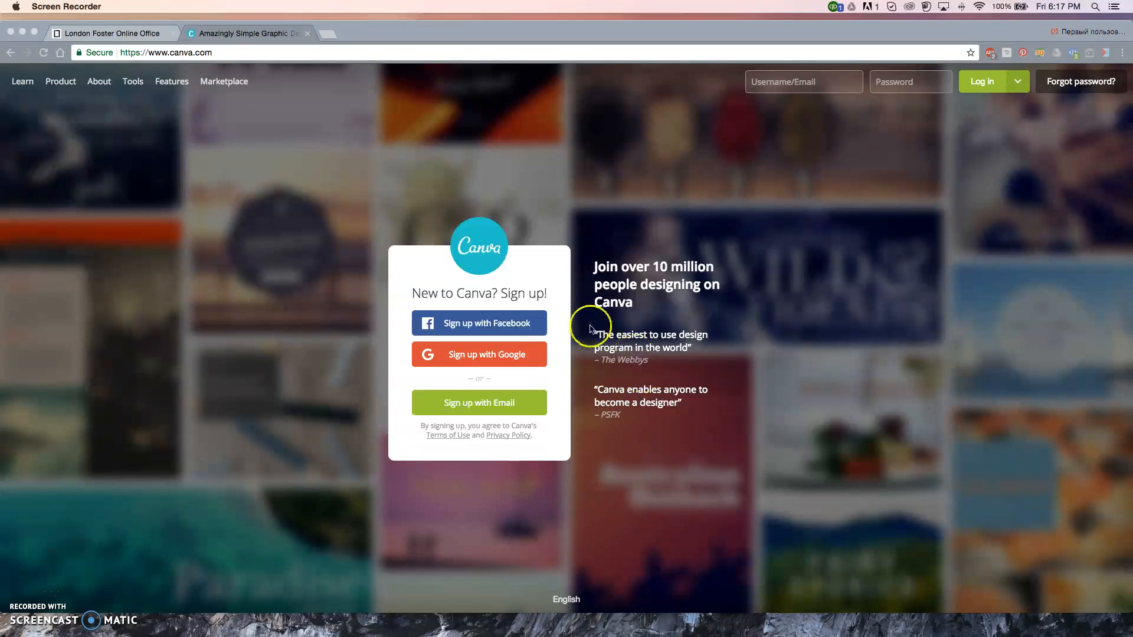
mouse_move(226, 87)
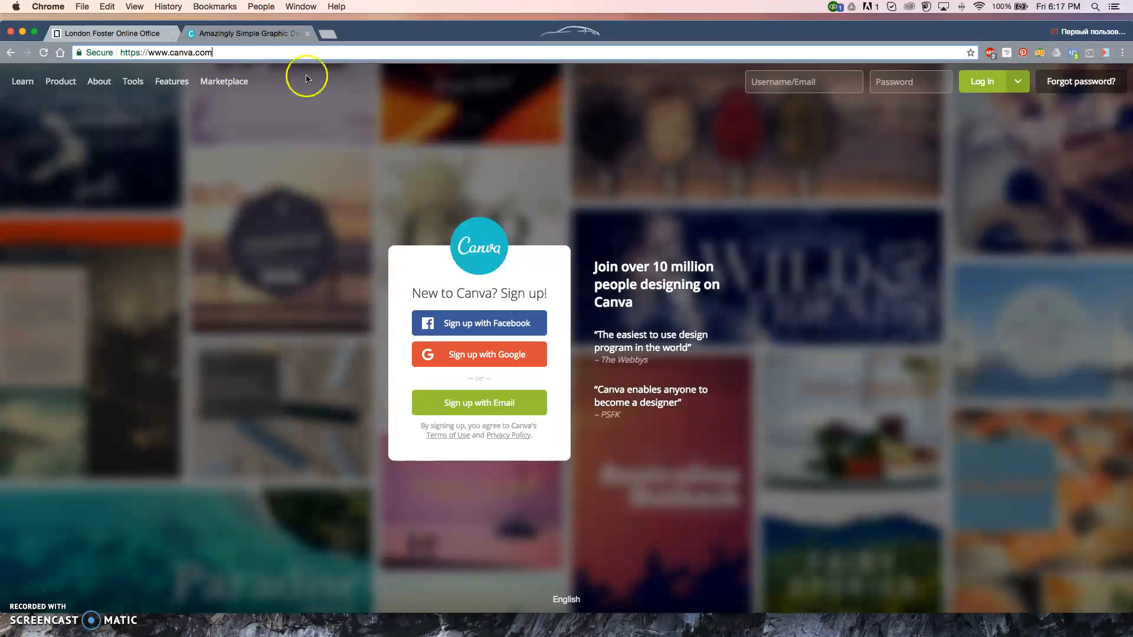
mouse_move(478, 323)
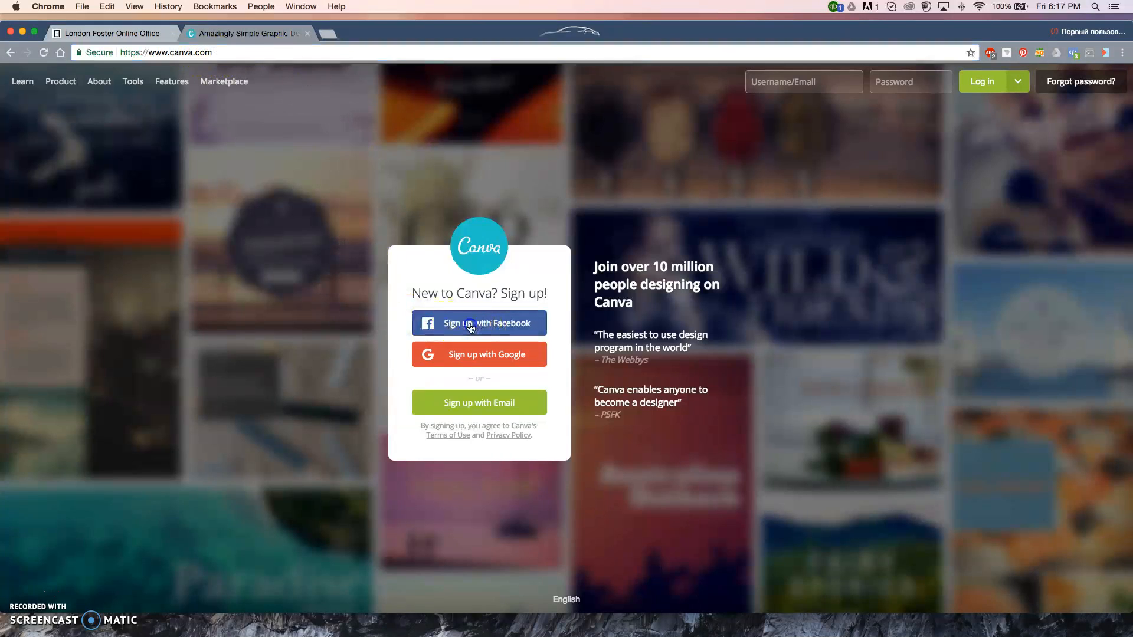
- Sign in with Facebook and create a new Real Estate Flyer design from Marketing Materials
left_click(479, 322)
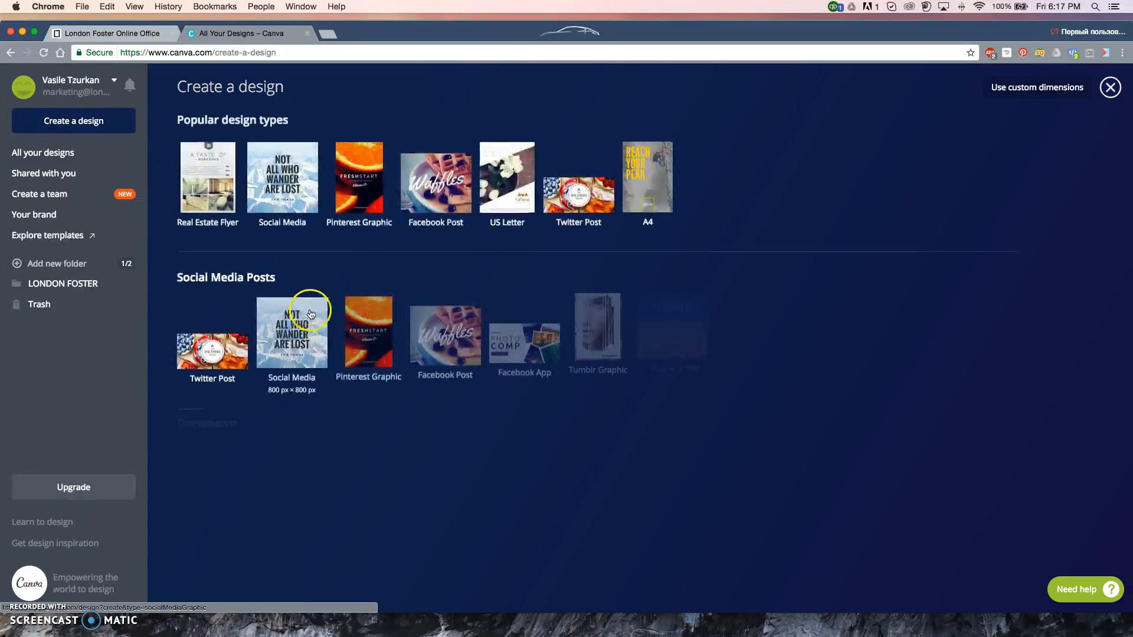
scroll("down", 3)
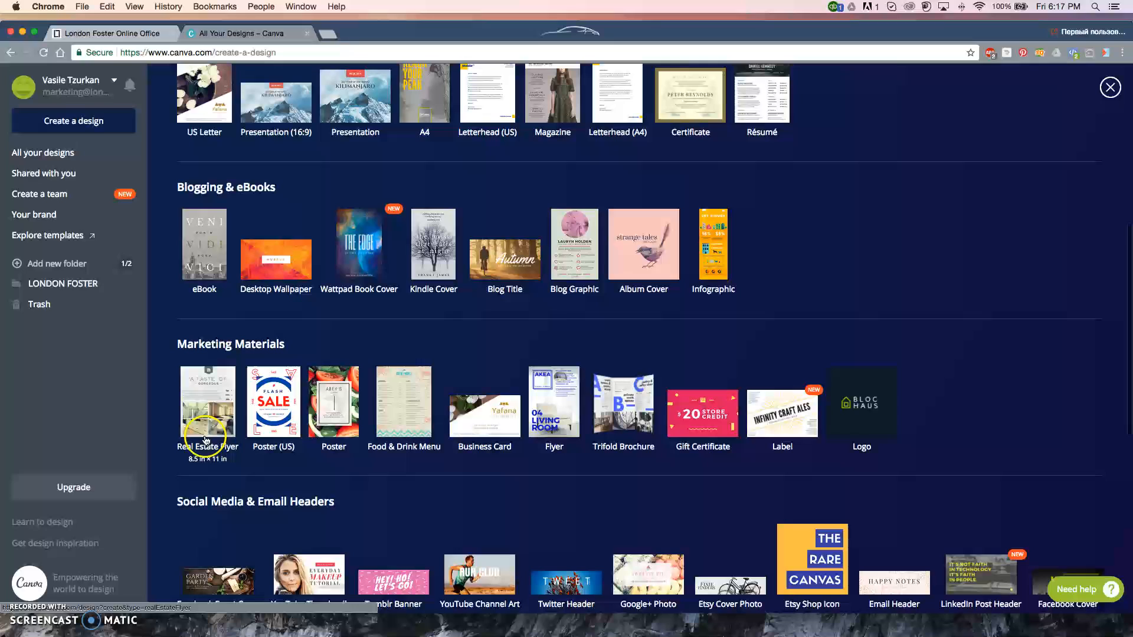
left_click(207, 402)
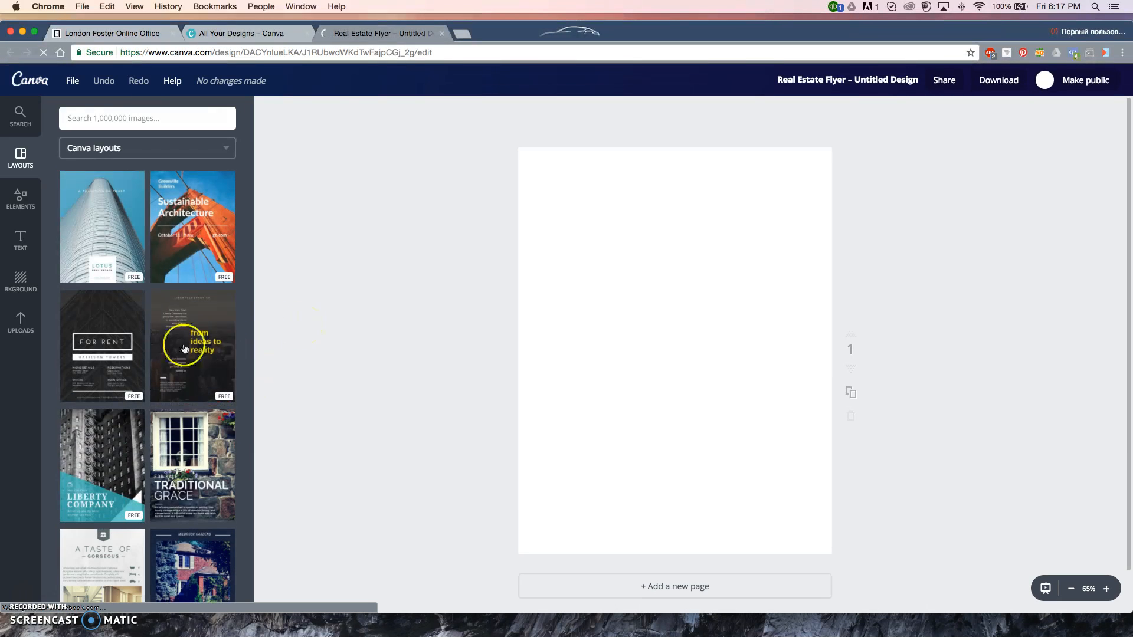
- Apply the brown FOR SALE layout with house and kitchen photos to the flyer
scroll("down", 3)
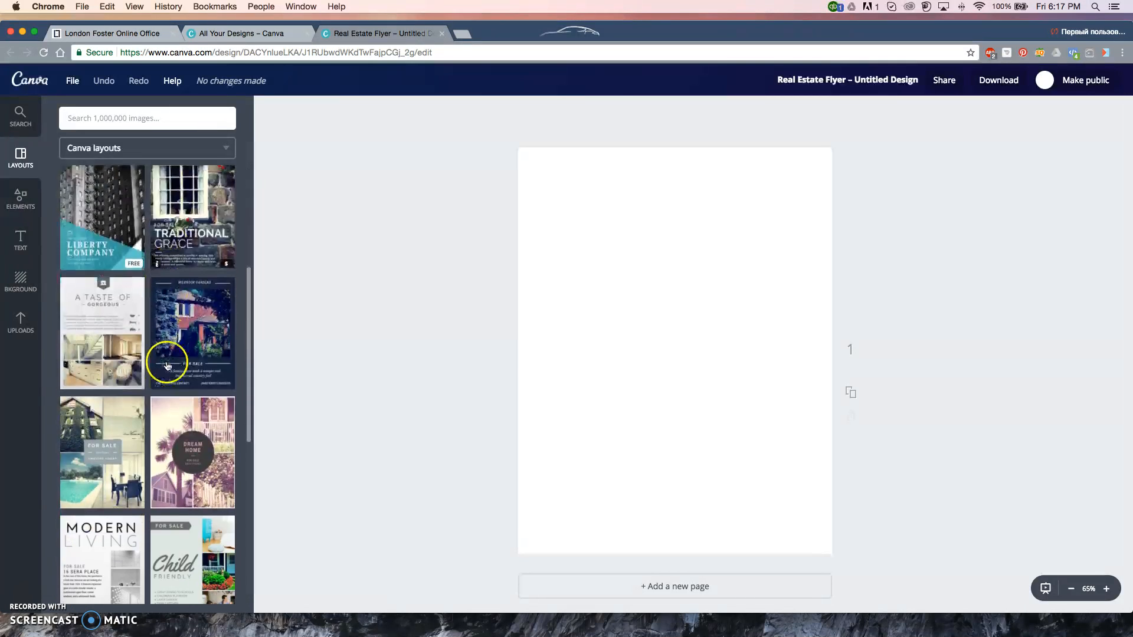
scroll("down", 3)
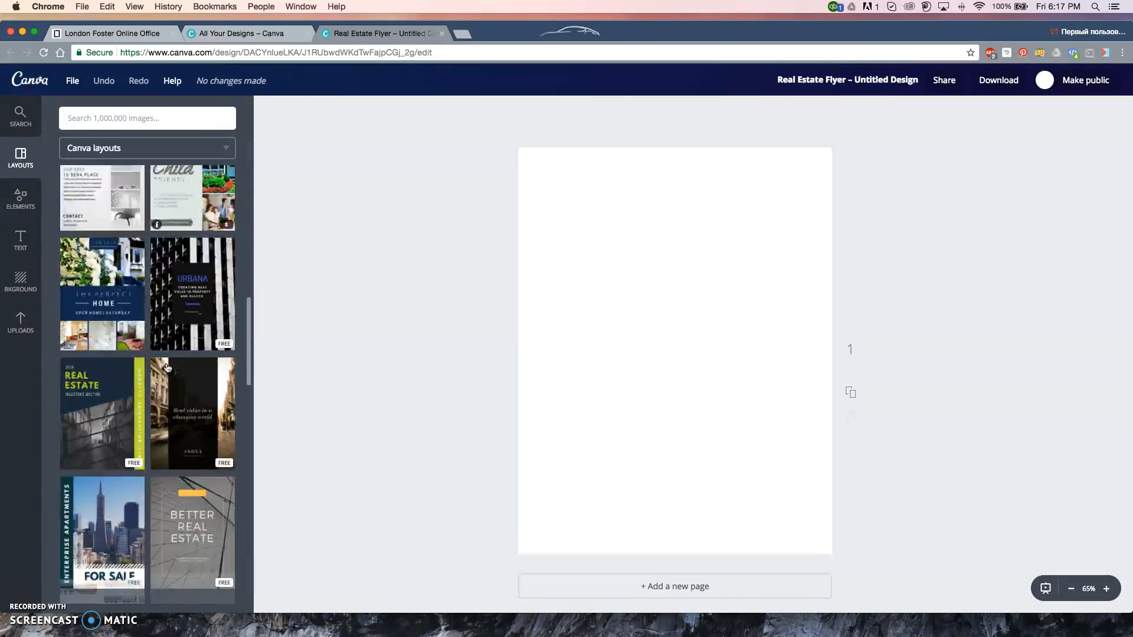
scroll("down", 3)
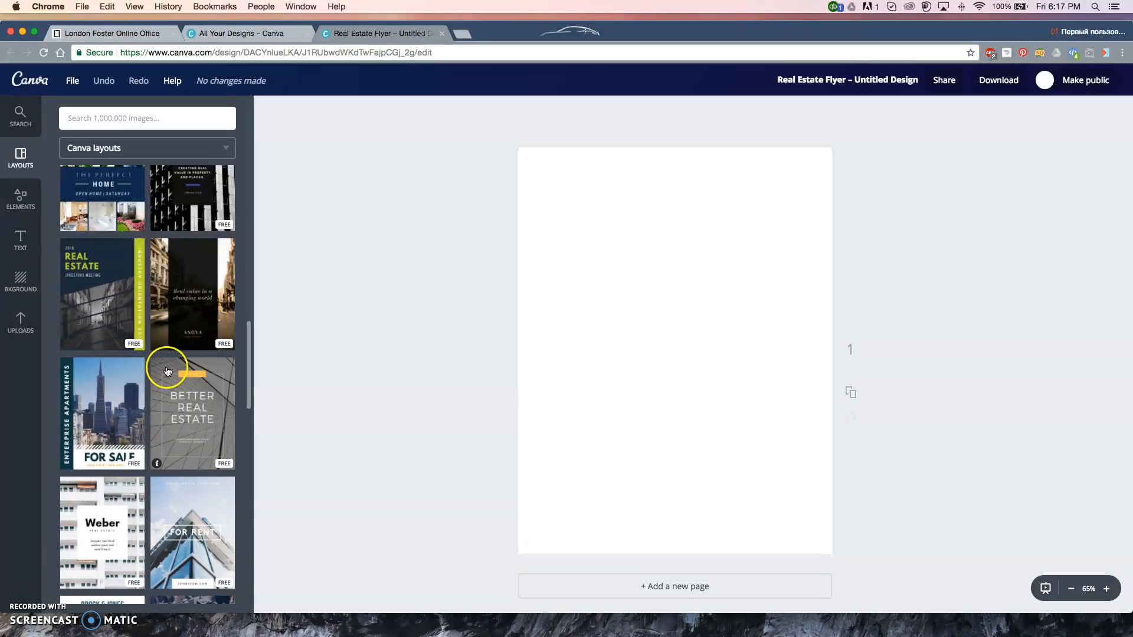
scroll("down", 3)
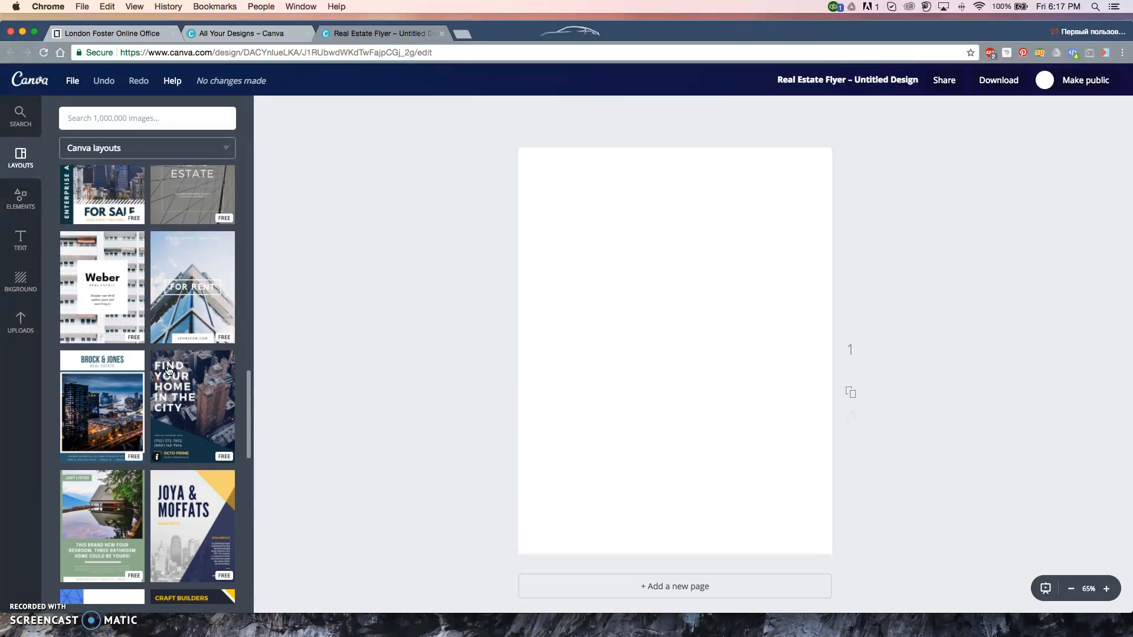
scroll("down", 3)
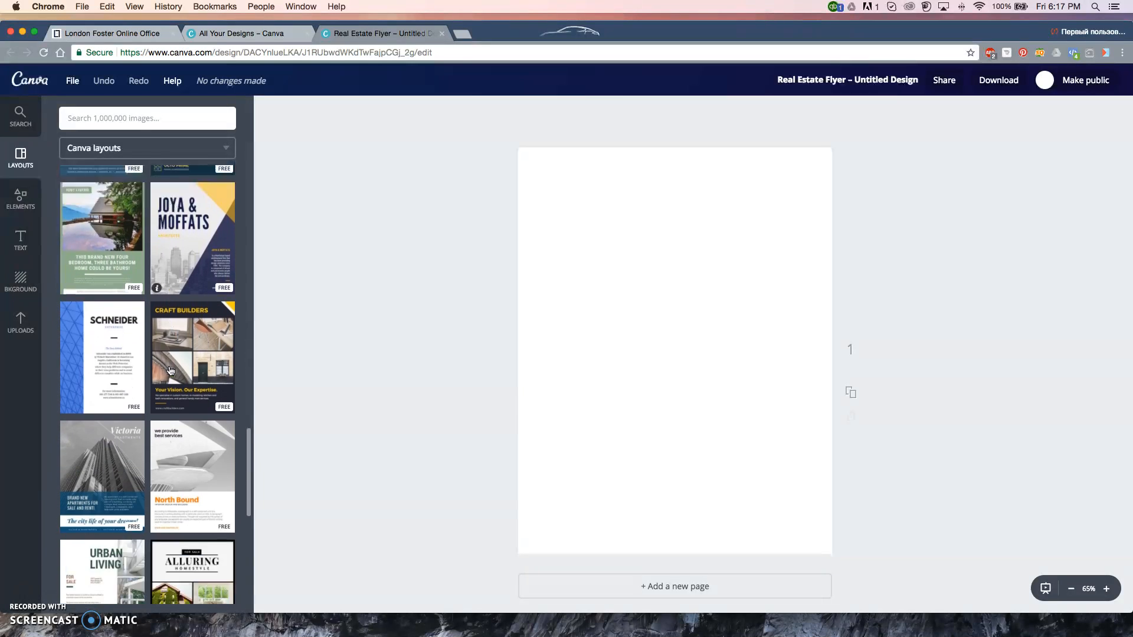
scroll("down", 3)
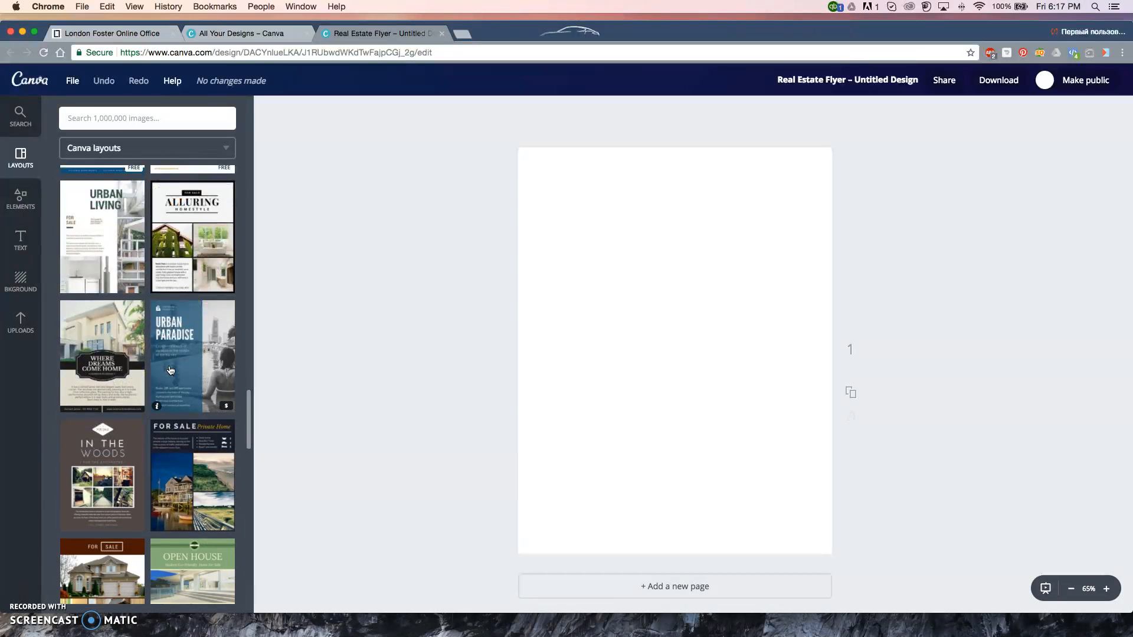
scroll("down", 3)
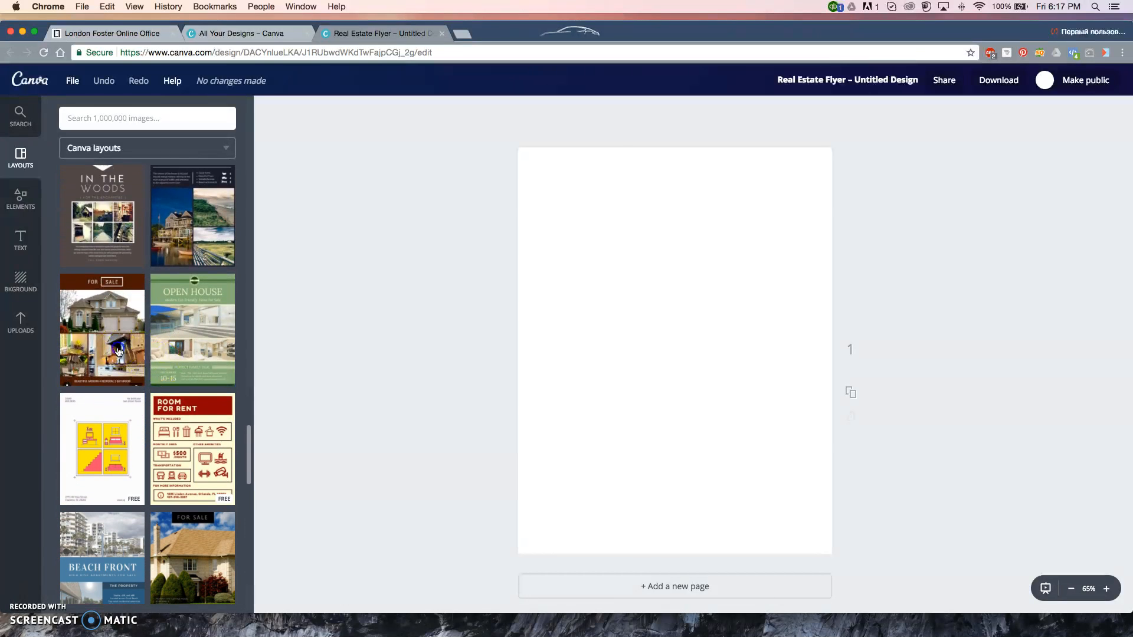
left_click(102, 328)
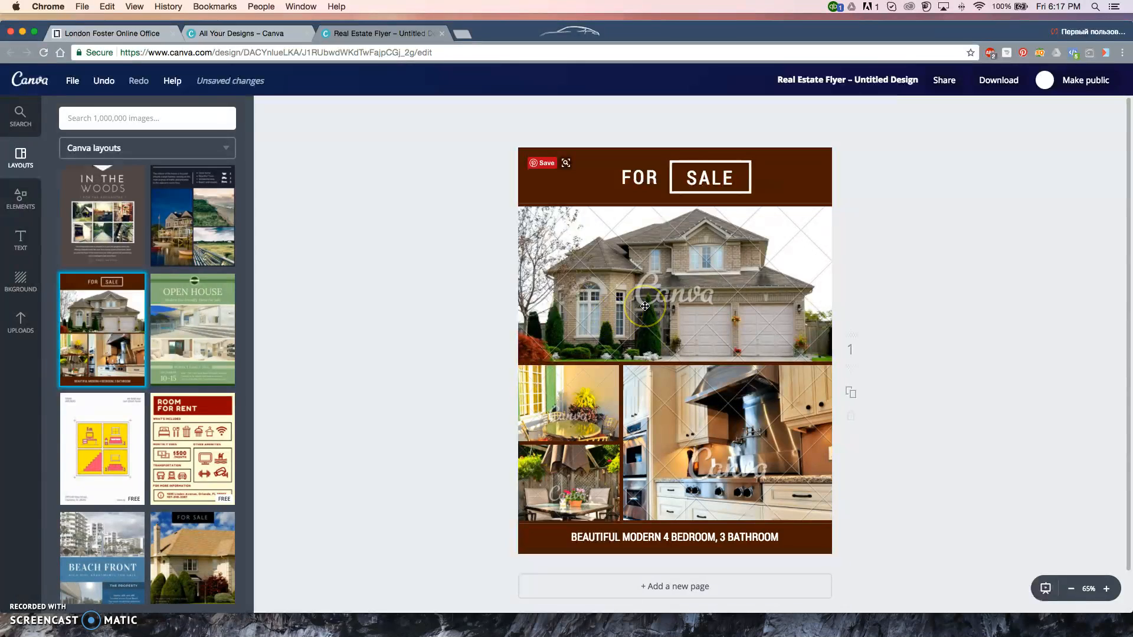
mouse_move(574, 389)
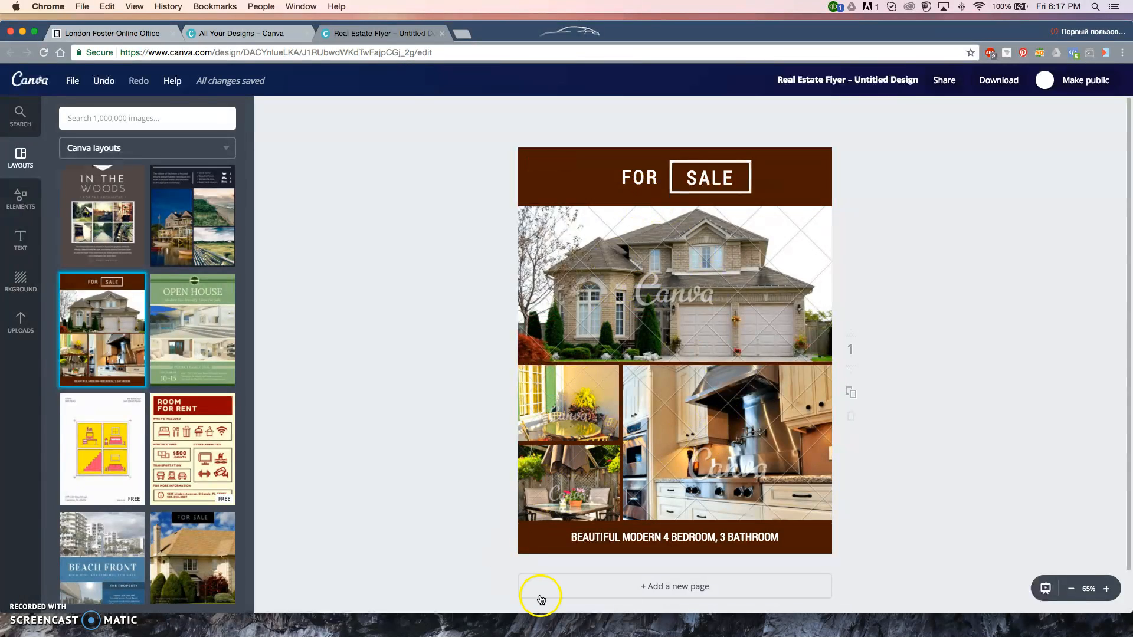
mouse_move(674, 326)
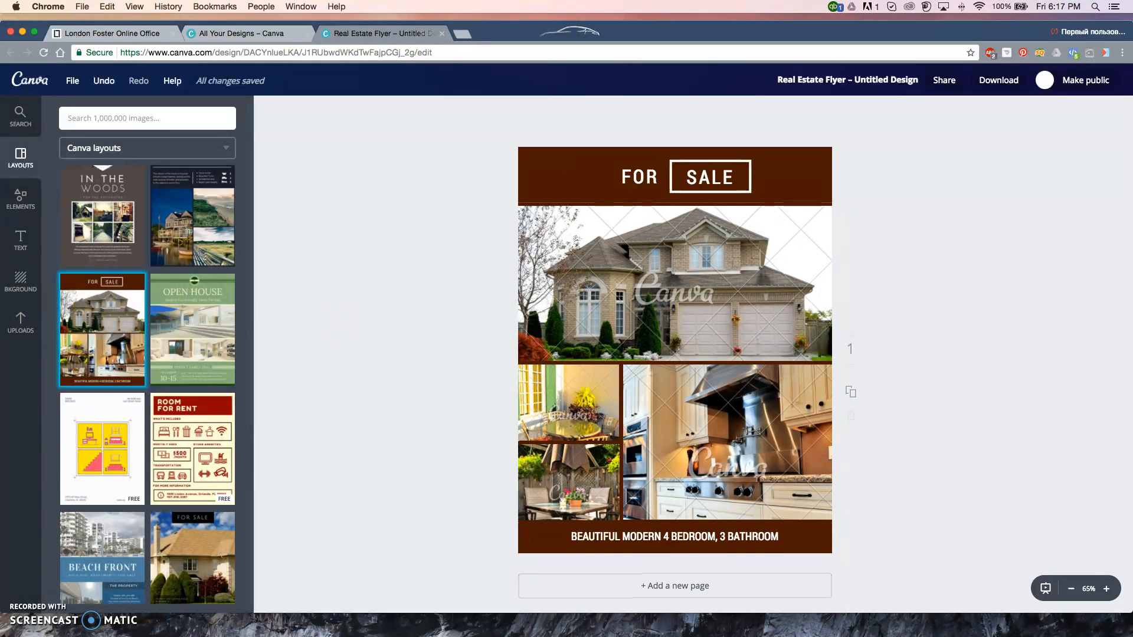
mouse_move(20, 322)
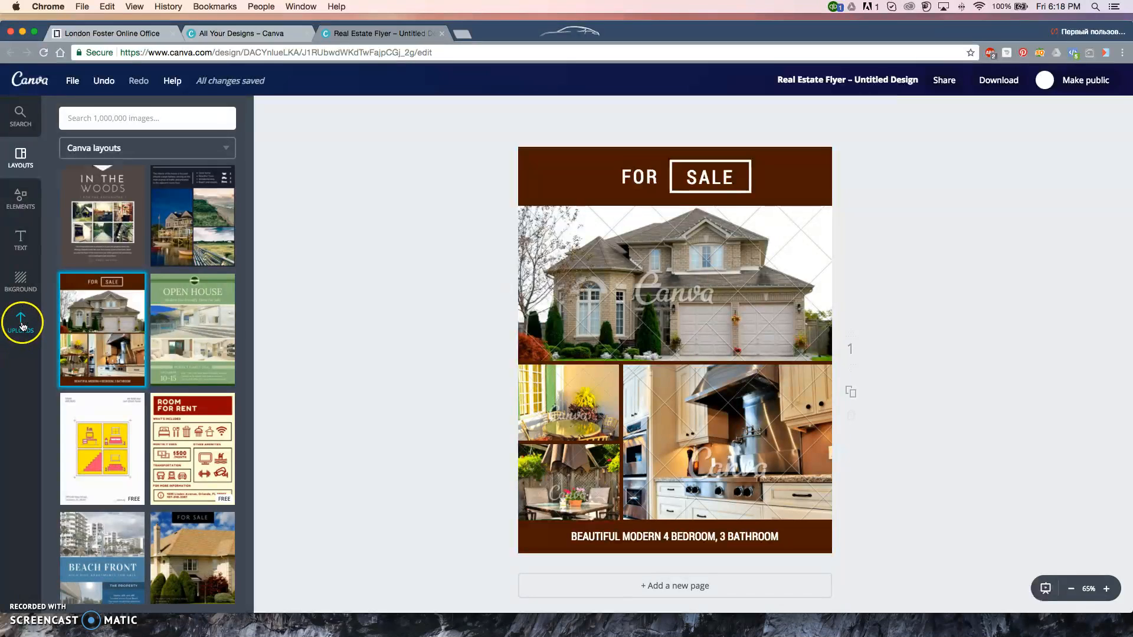
- Upload the property JPG photos from the computer into Canva's Uploads library
left_click(21, 320)
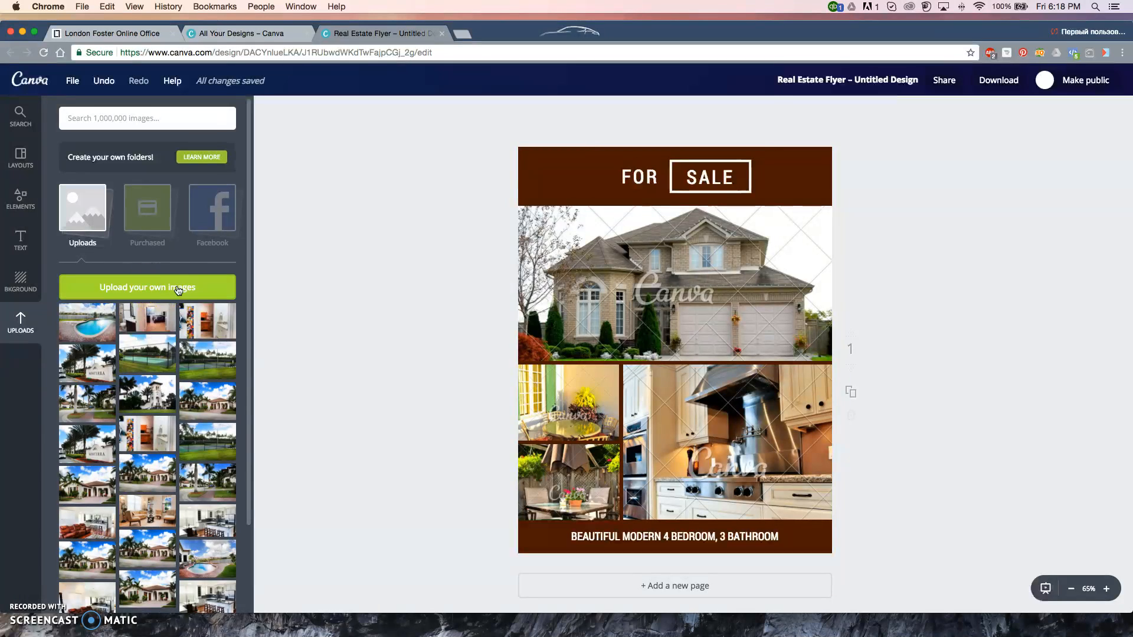
left_click(147, 286)
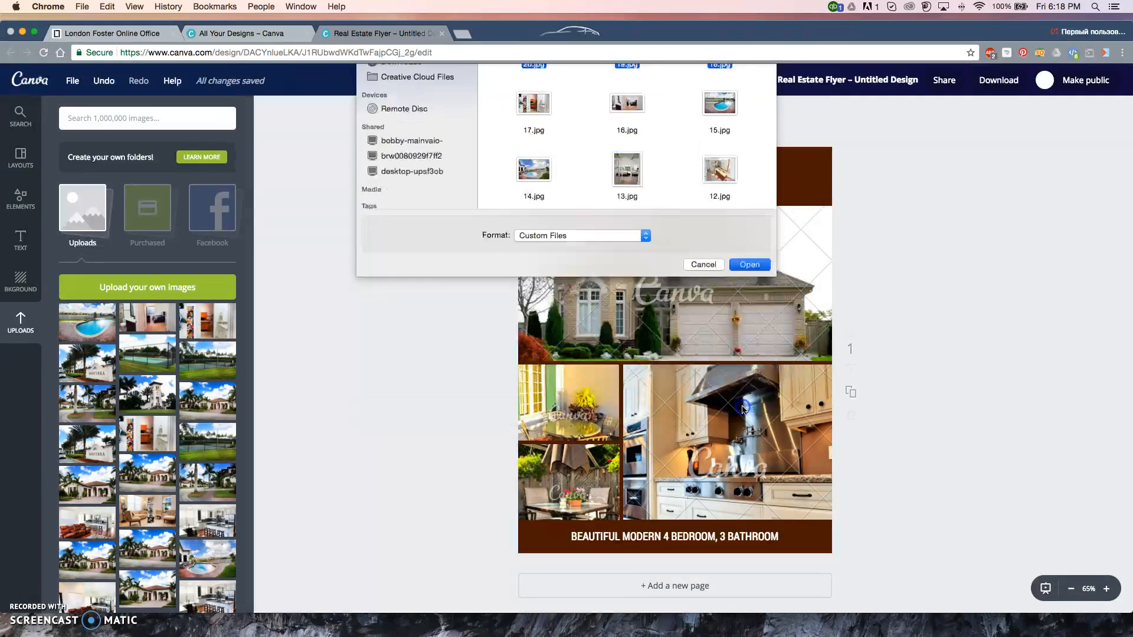
left_click(702, 264)
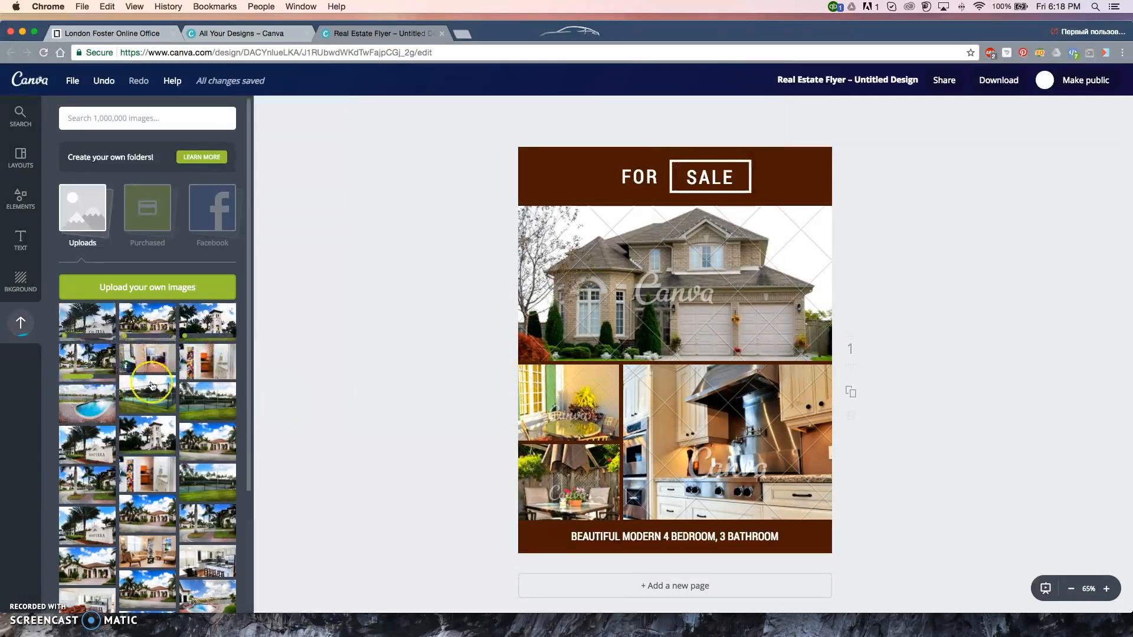
scroll("down", 3)
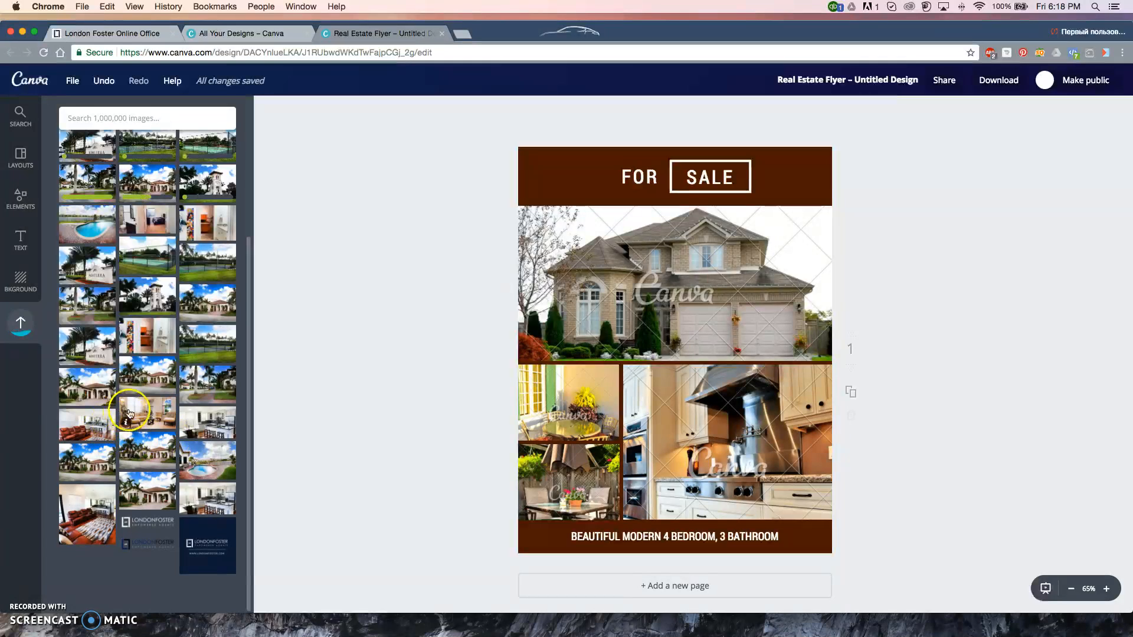
- Drag the villa and pool photos into the flyer's large and upper-left image frames
left_click_drag(128, 412, 497, 323)
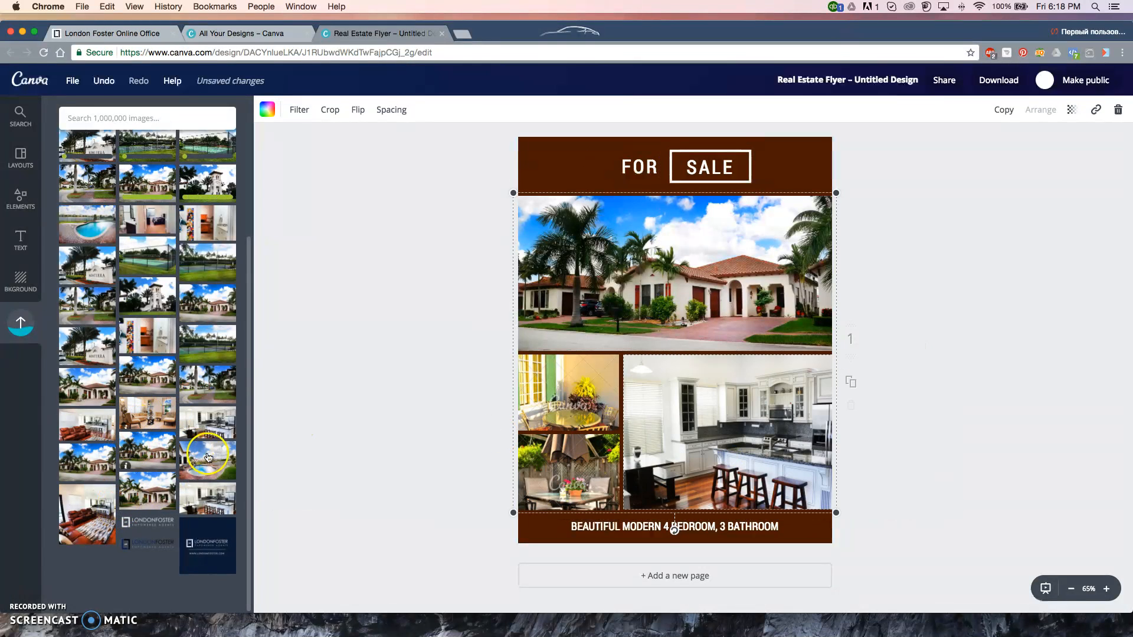
left_click_drag(207, 455, 570, 405)
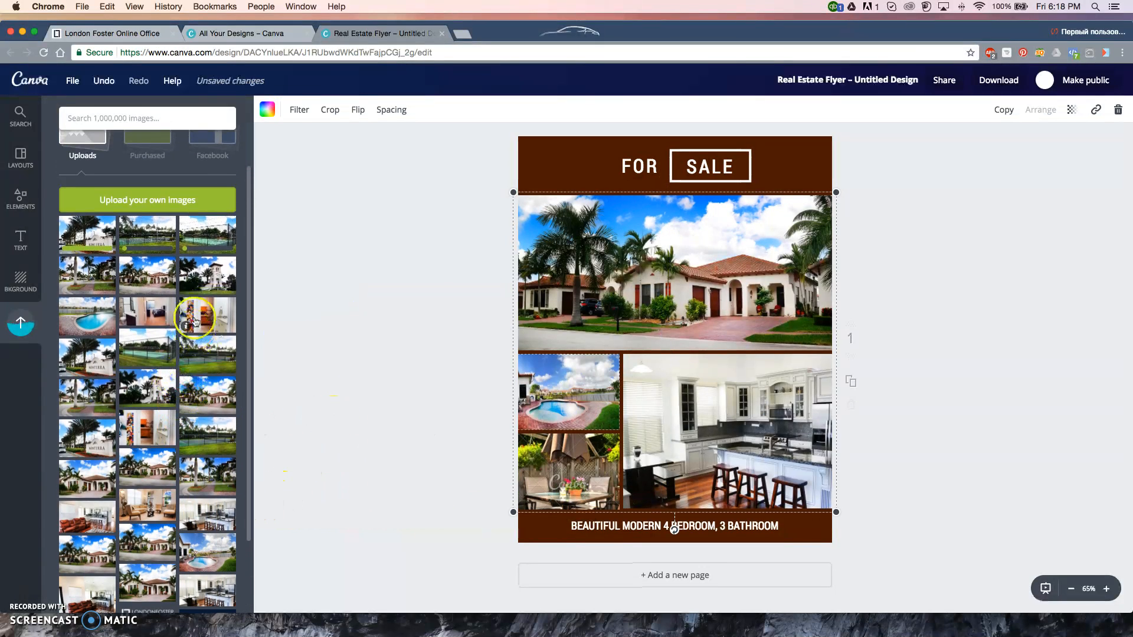
scroll("down", 3)
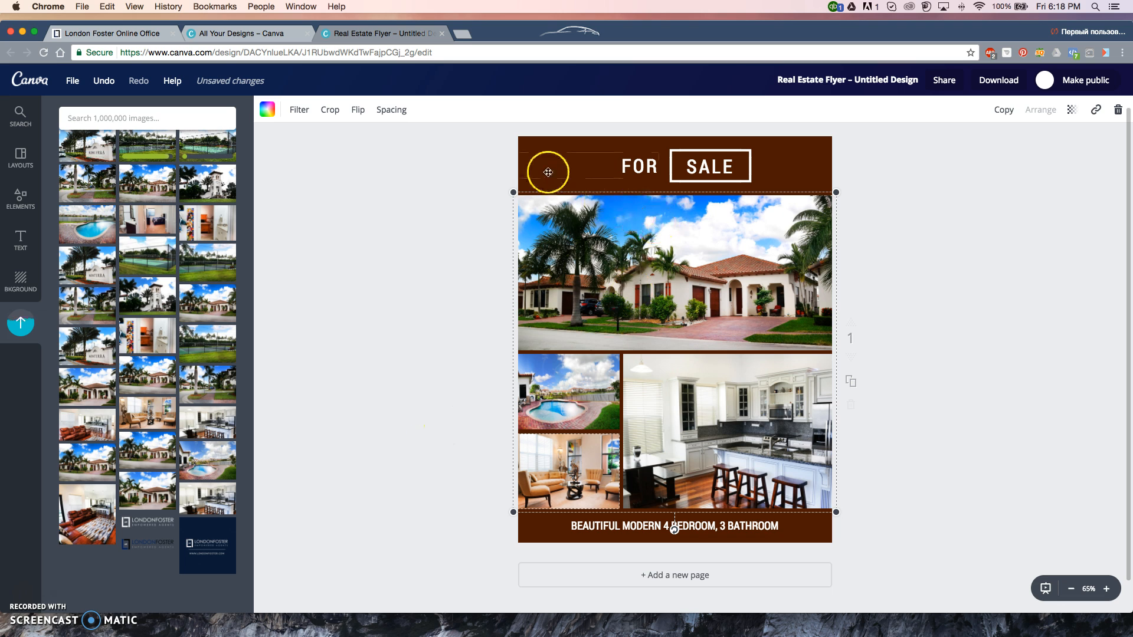
- Edit the caption to read 'Beautiful Modern 3 Bedroom, 3 Bathroom'
double_click(637, 166)
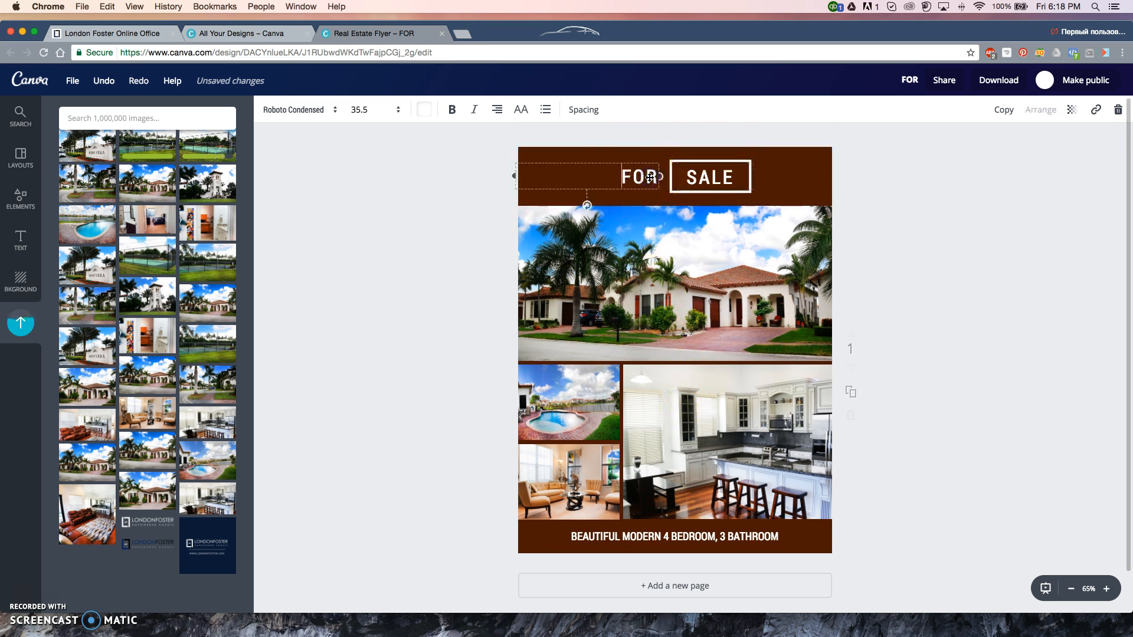
scroll("down", 3)
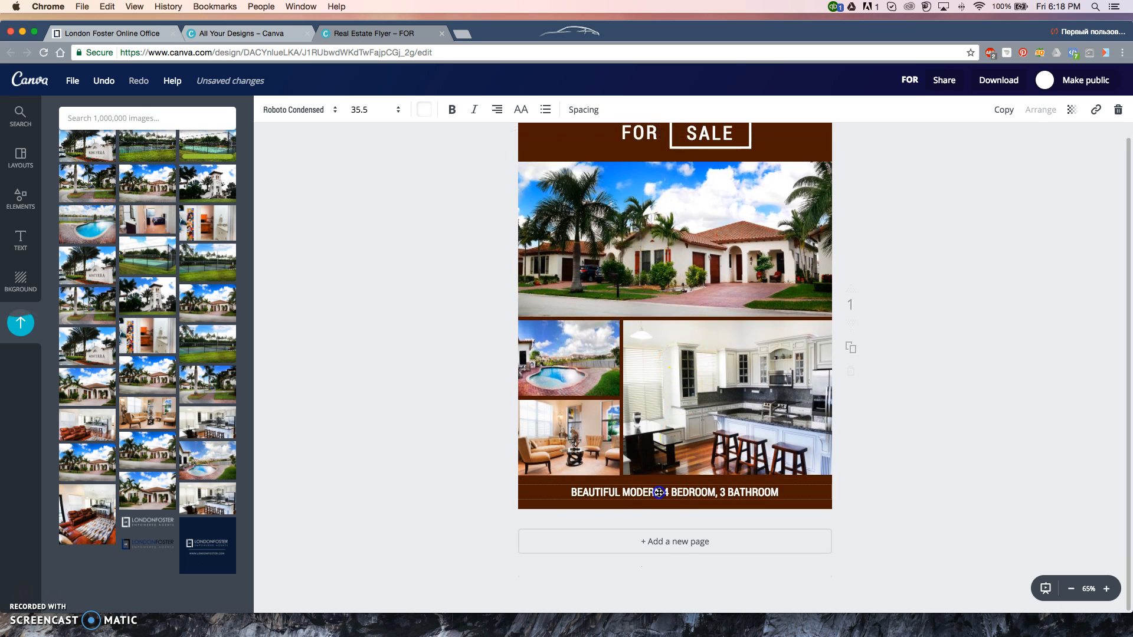
left_click(656, 492)
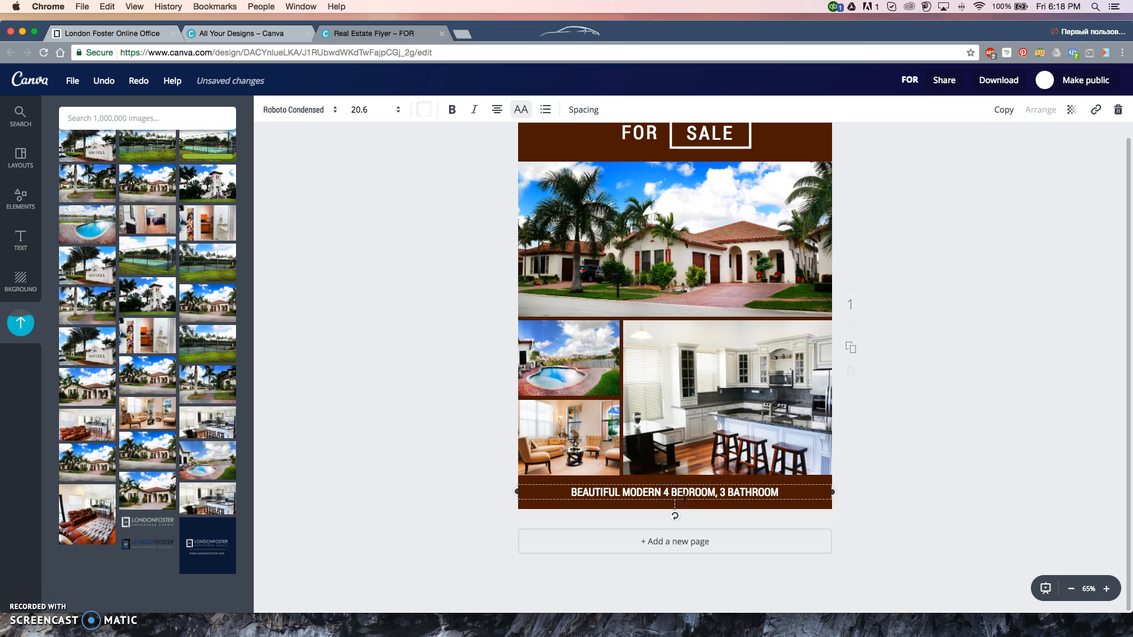
type("3")
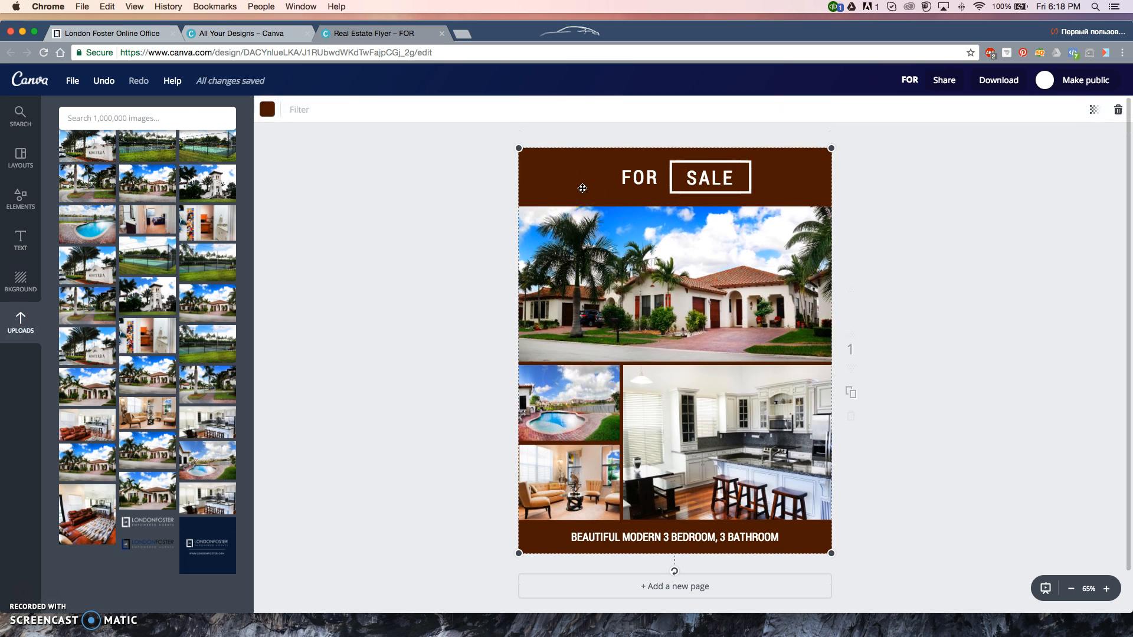
left_click(267, 110)
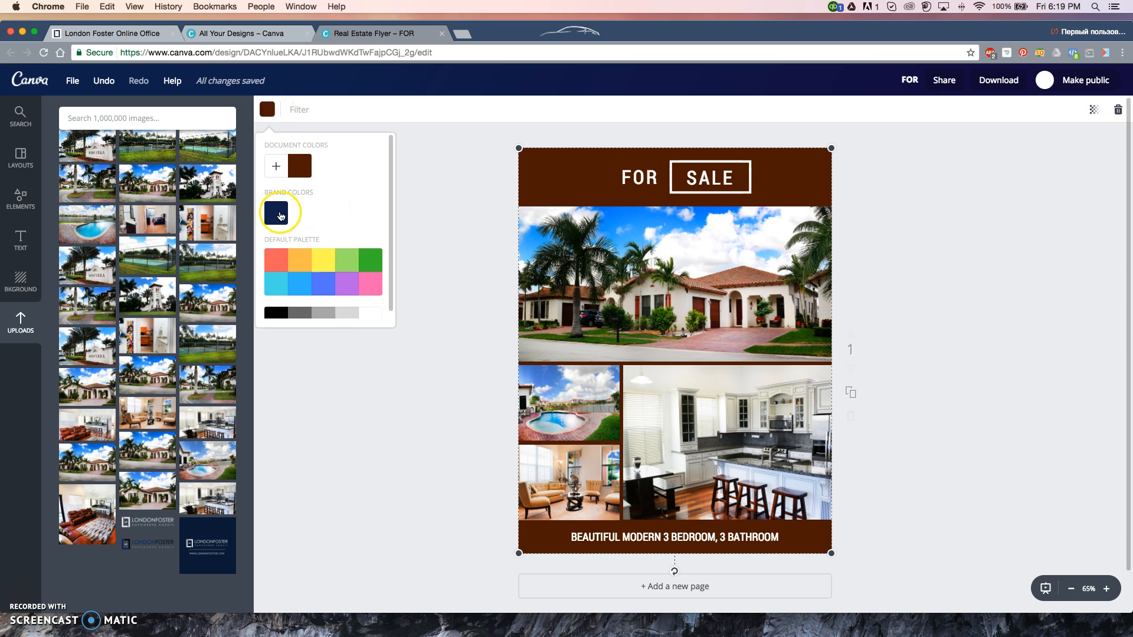
- Change the flyer background colour from brown to the navy brand colour
left_click(280, 212)
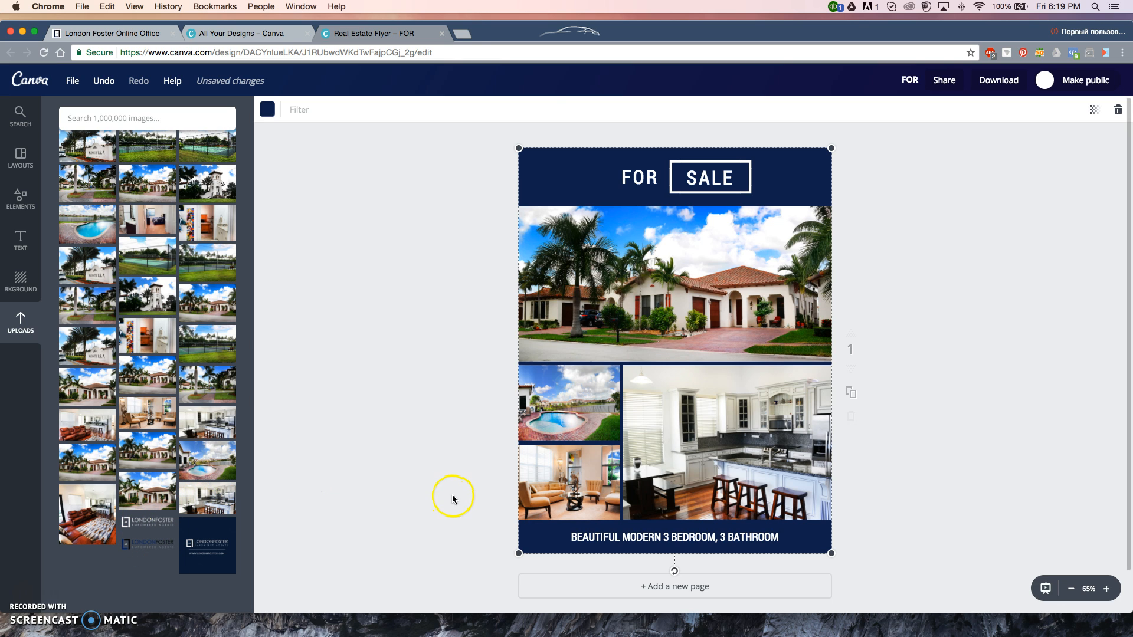
mouse_move(147, 525)
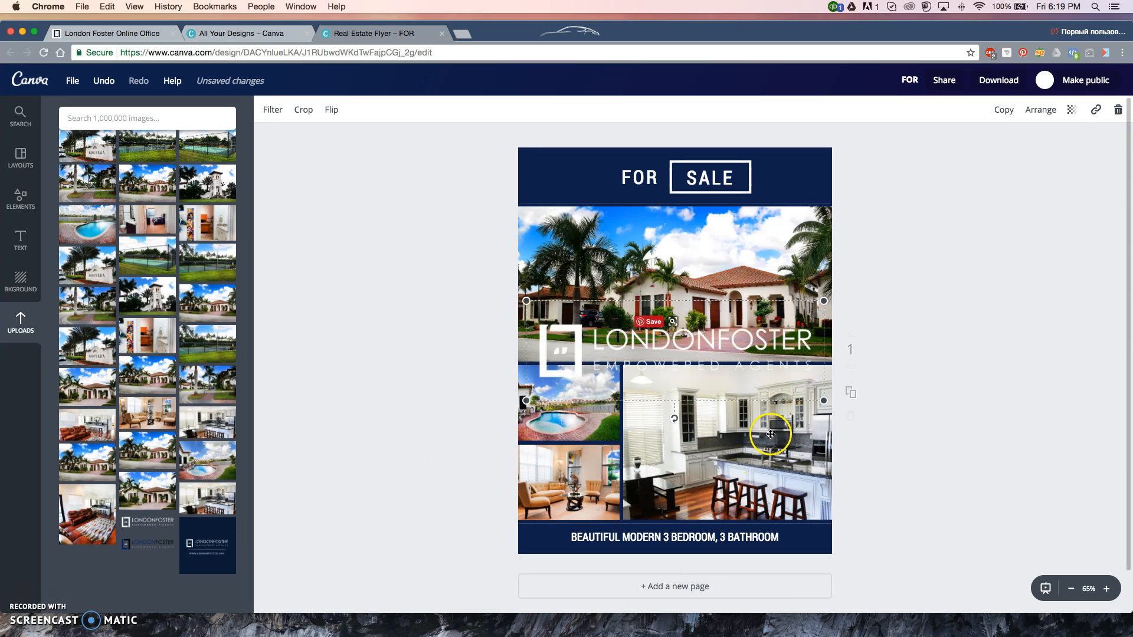
- Shrink the LONDONFOSTER logo and place it at the left of the bottom caption bar
left_click_drag(769, 434, 679, 359)
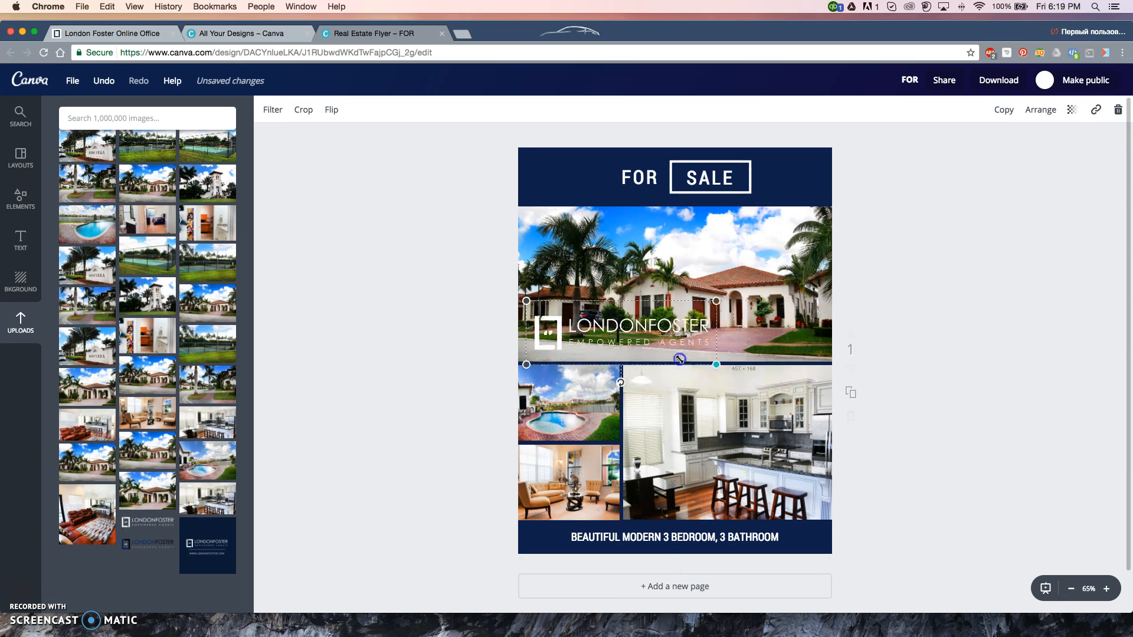
left_click_drag(679, 359, 588, 220)
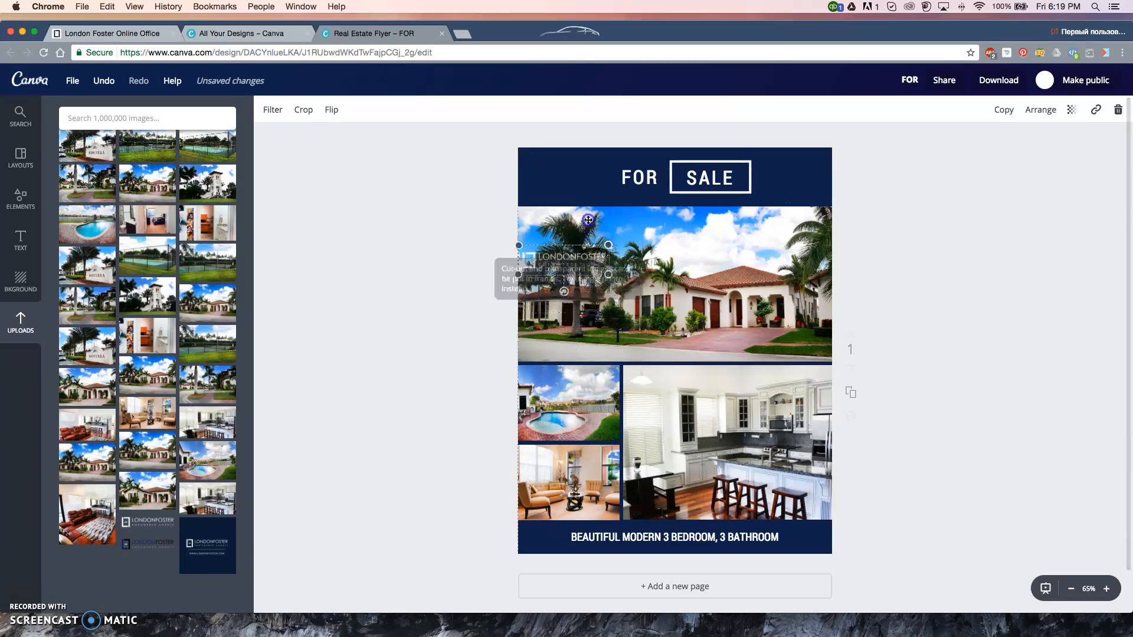
left_click_drag(589, 260, 567, 163)
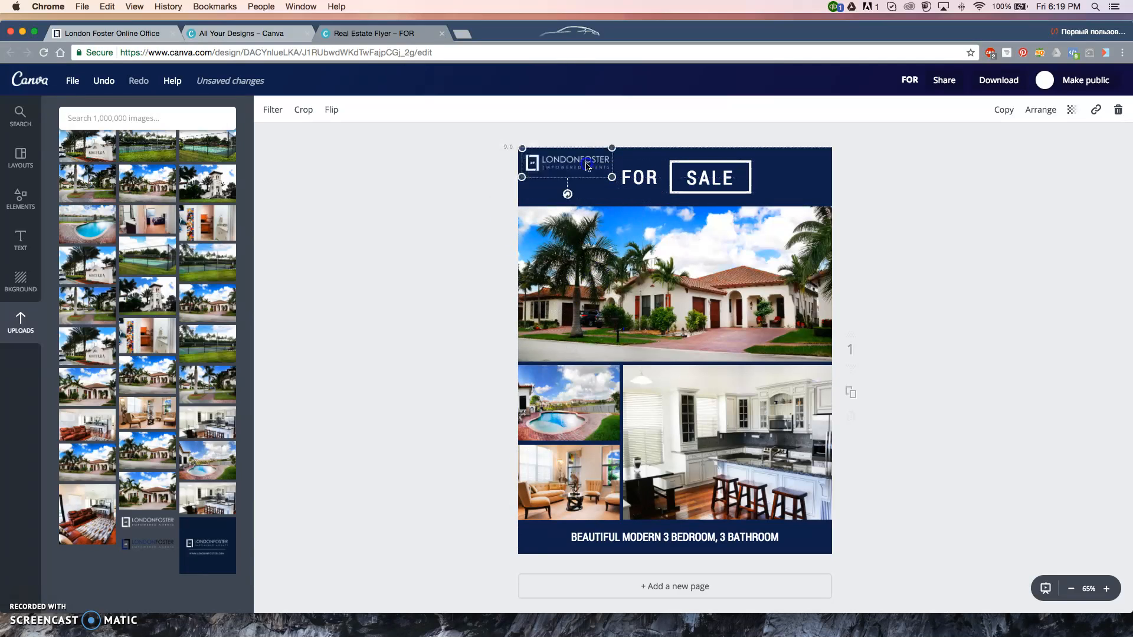
left_click_drag(566, 163, 567, 167)
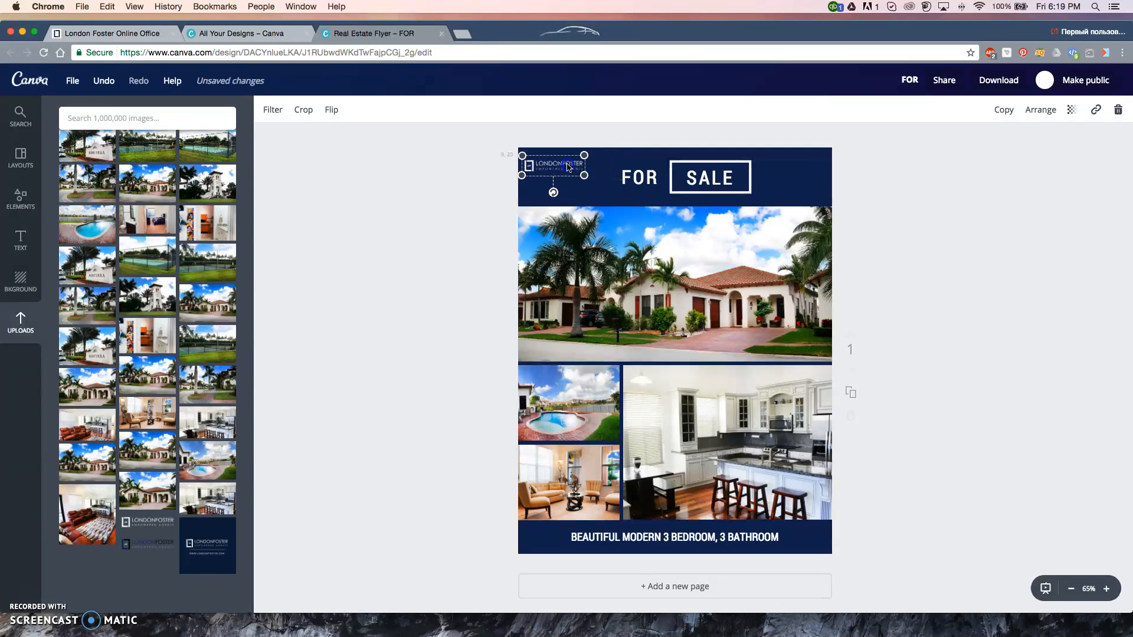
left_click_drag(553, 166, 798, 199)
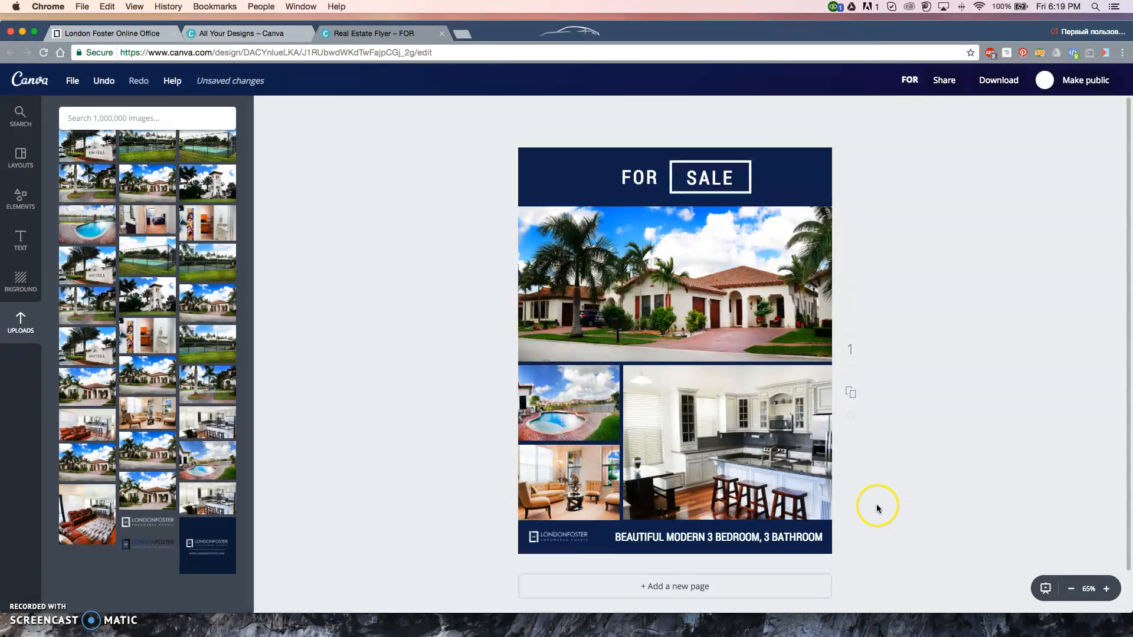
mouse_move(886, 283)
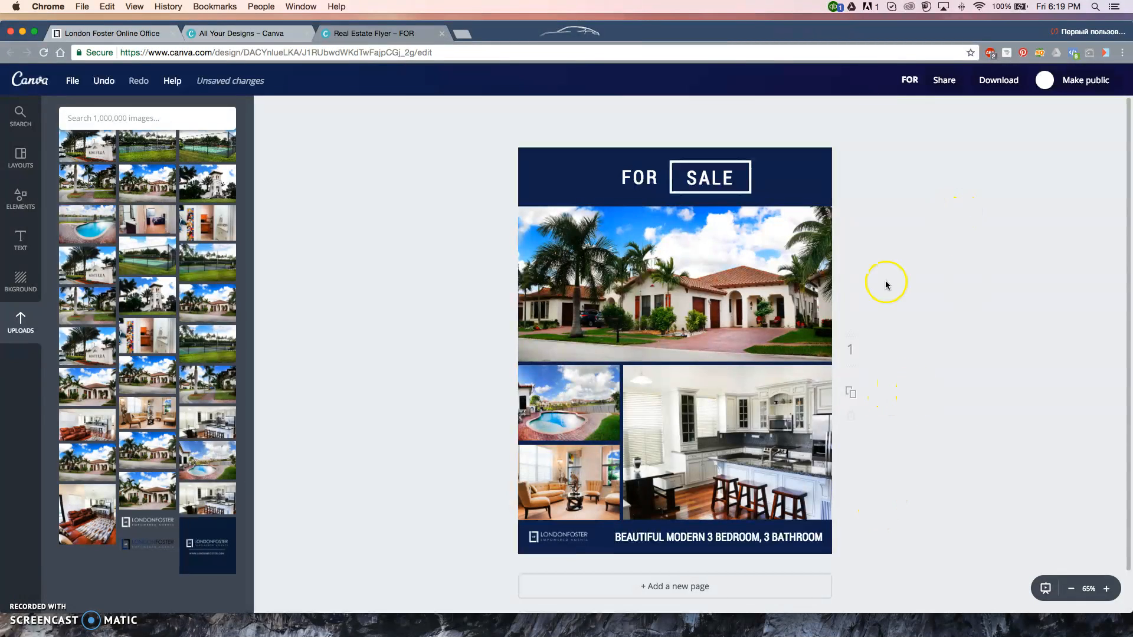
- Download the flyer with the file type switched from PDF Print to JPG
left_click(997, 80)
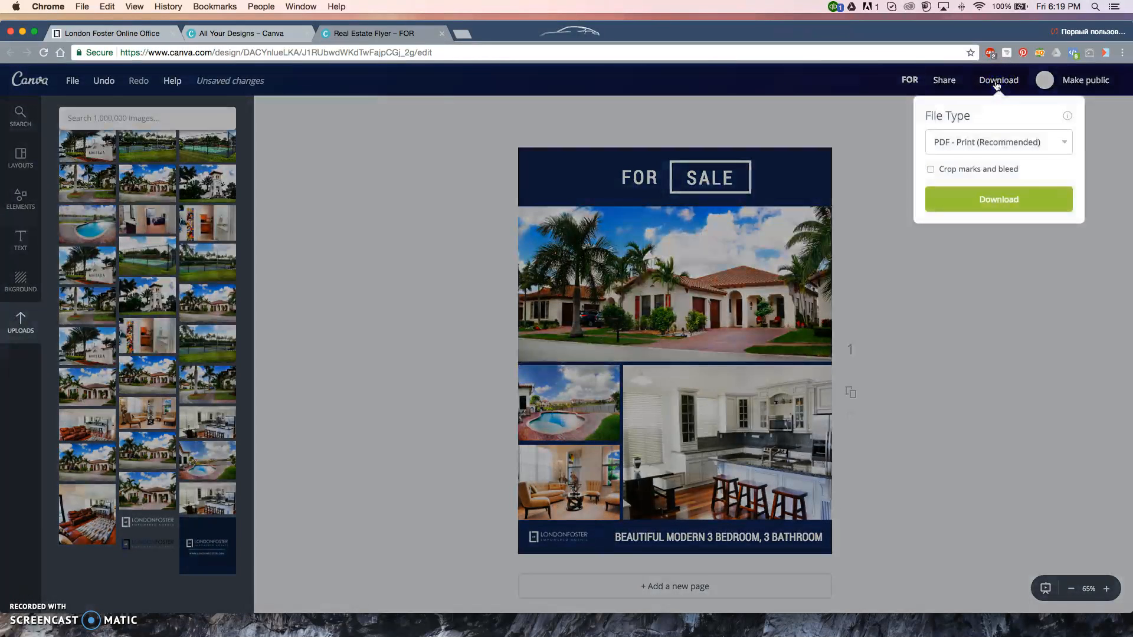
left_click(998, 142)
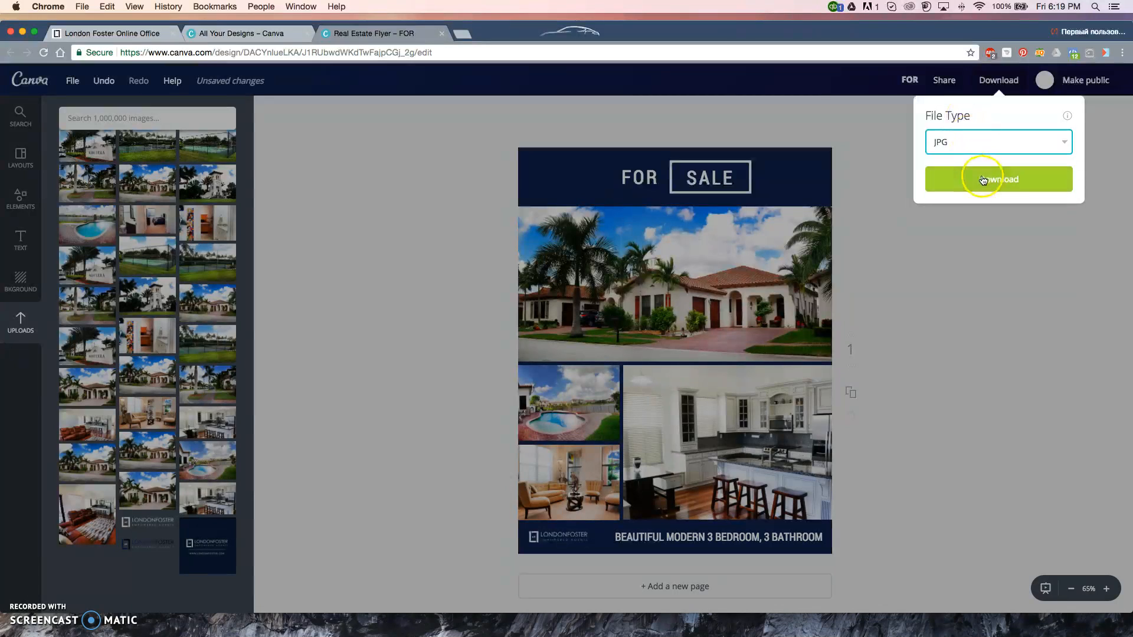
left_click(997, 179)
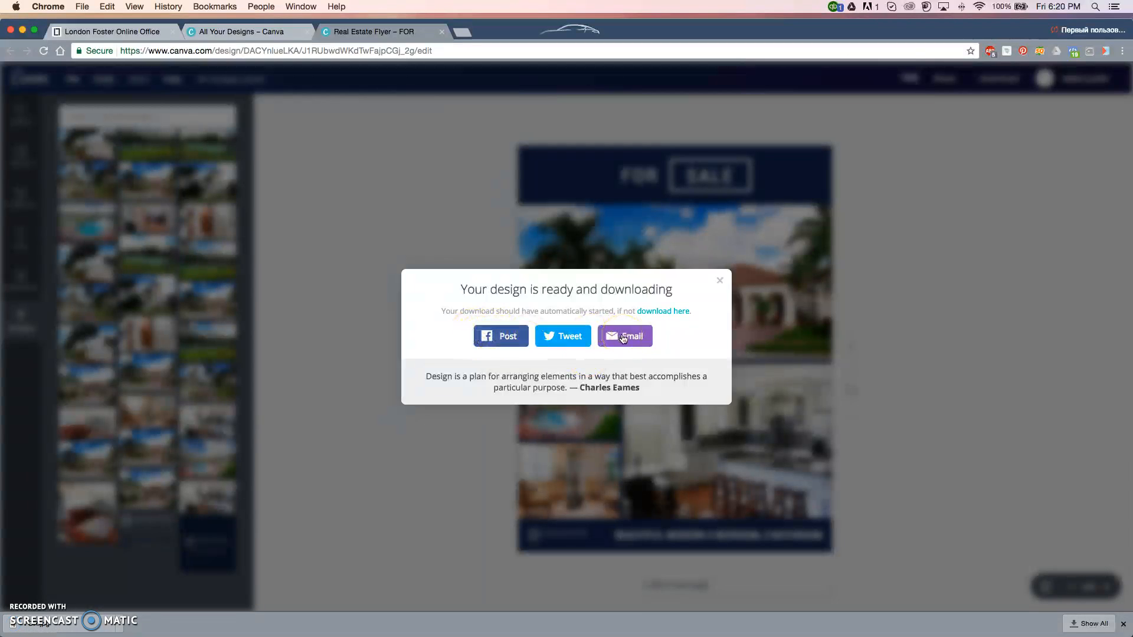
- Email the flyer to the marketing address, then close the download dialog
left_click(624, 335)
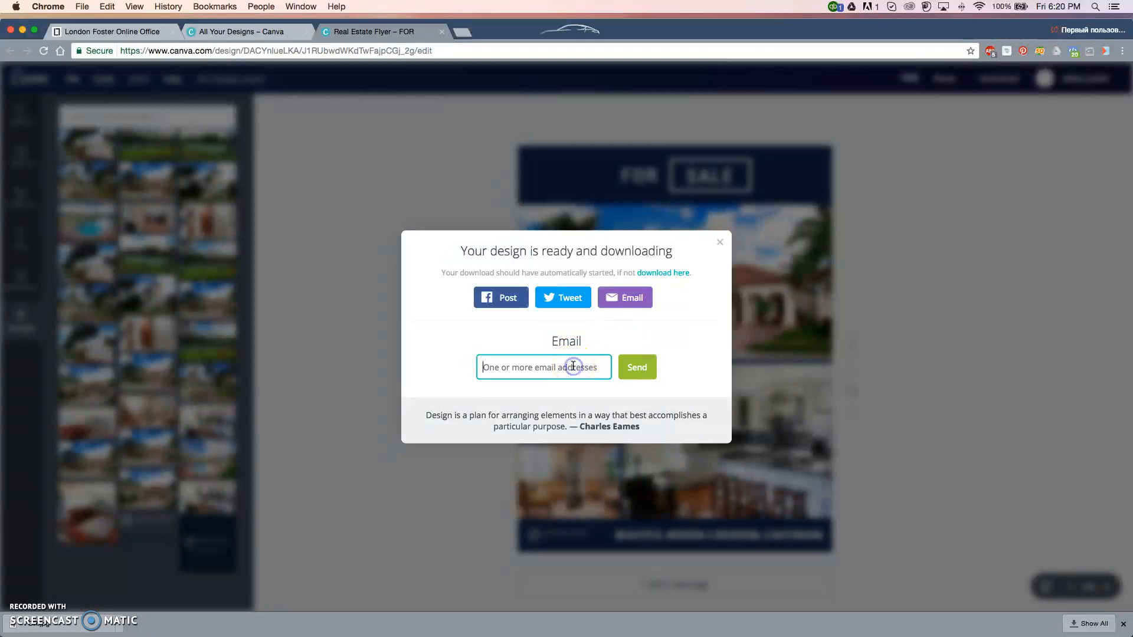
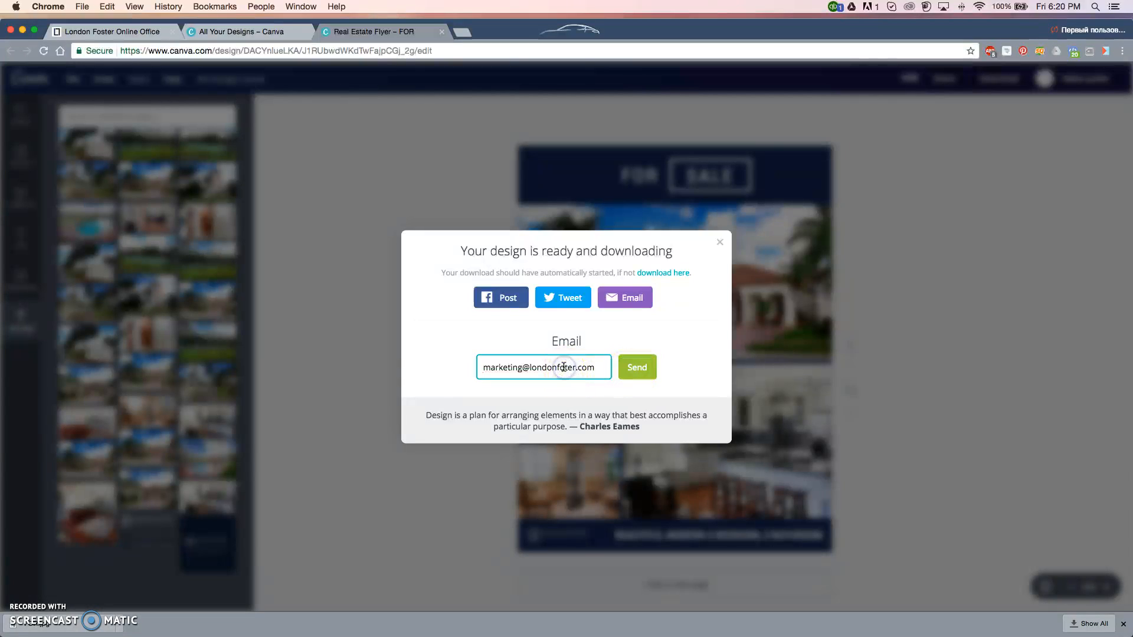
left_click(637, 367)
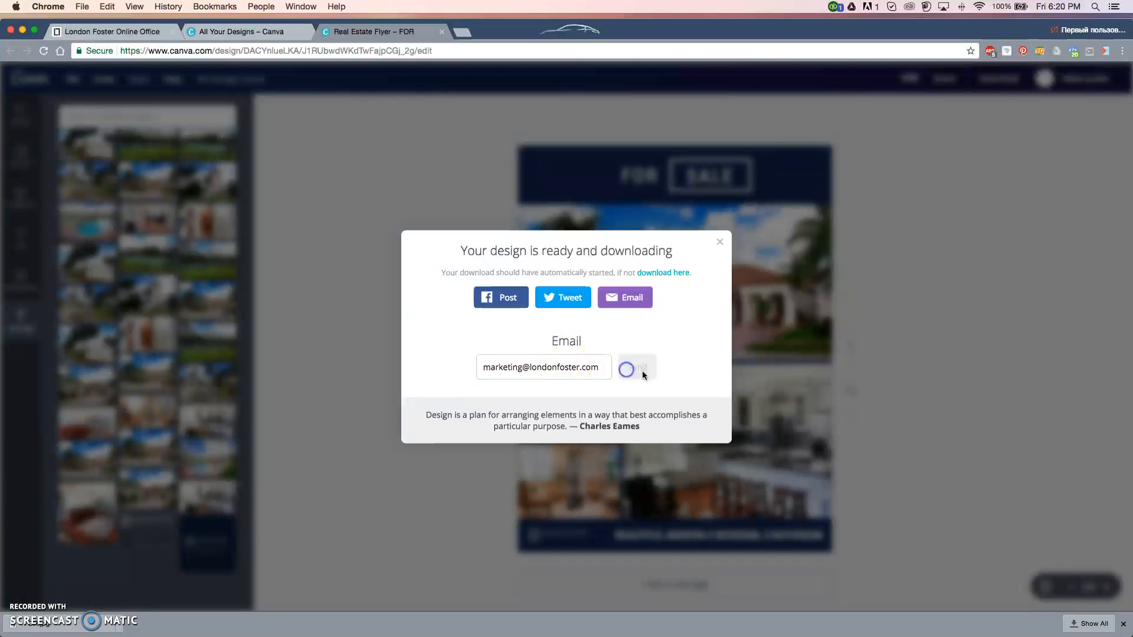
left_click(720, 241)
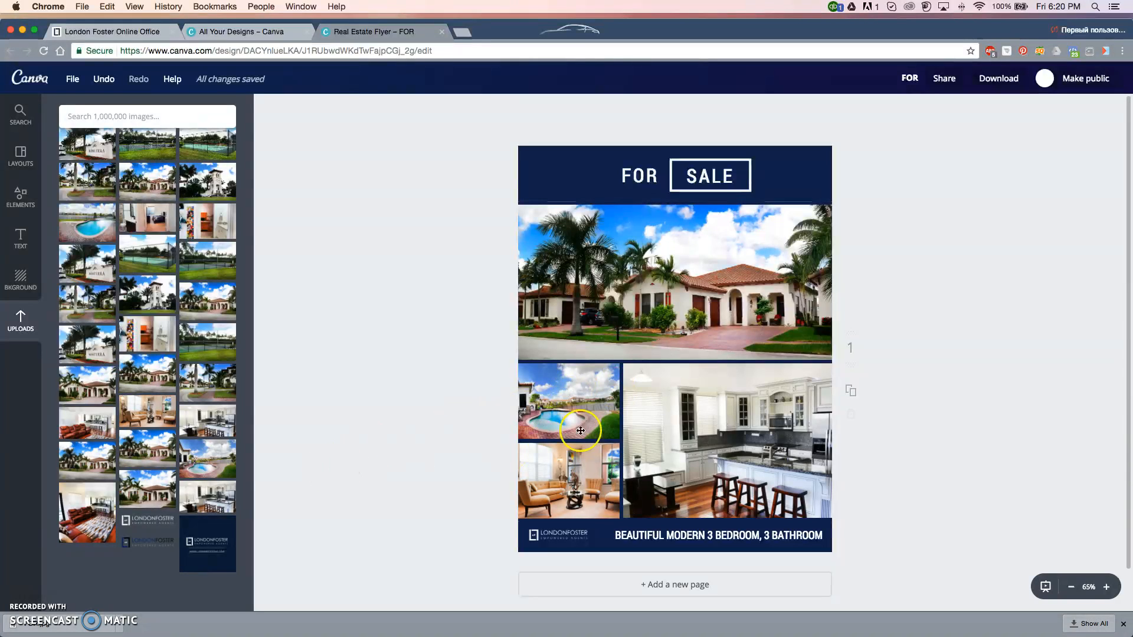
mouse_move(460, 418)
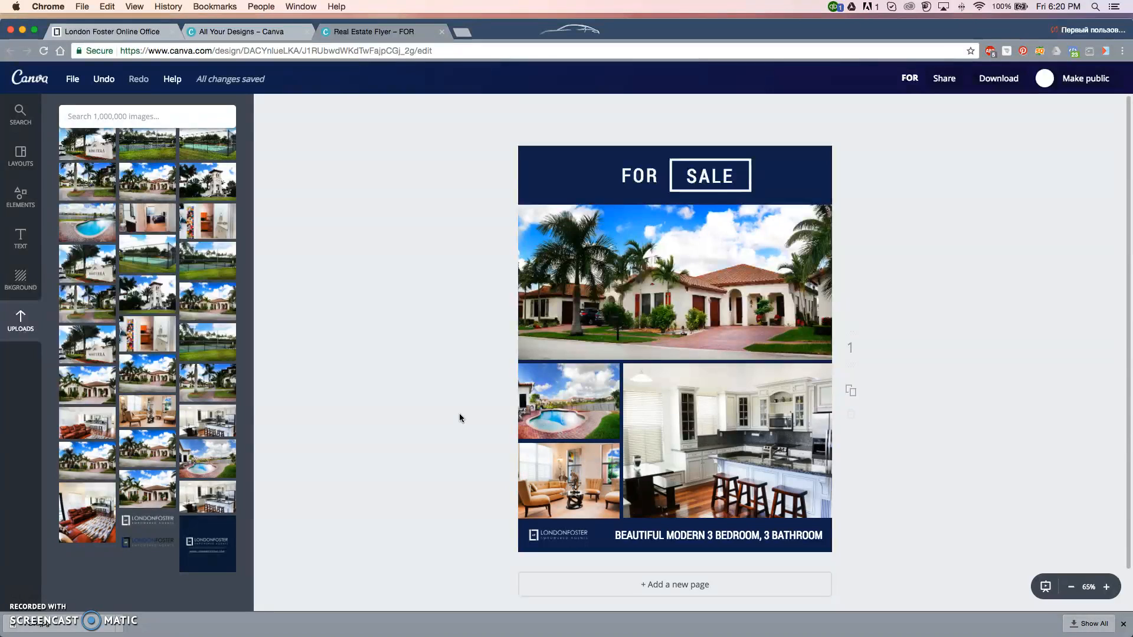
mouse_move(395, 517)
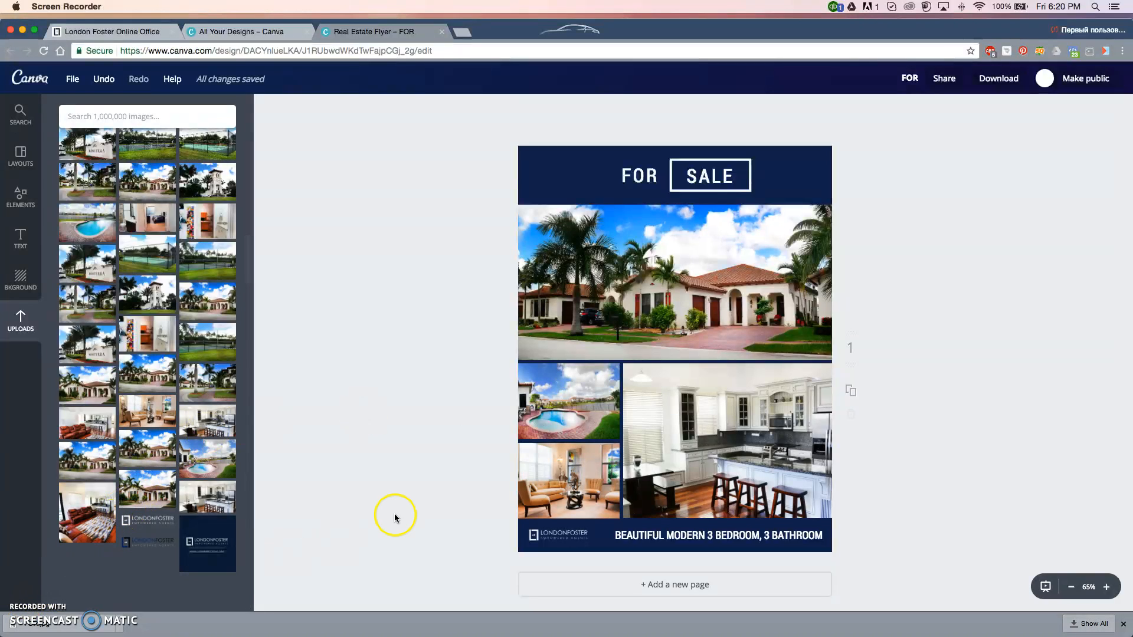